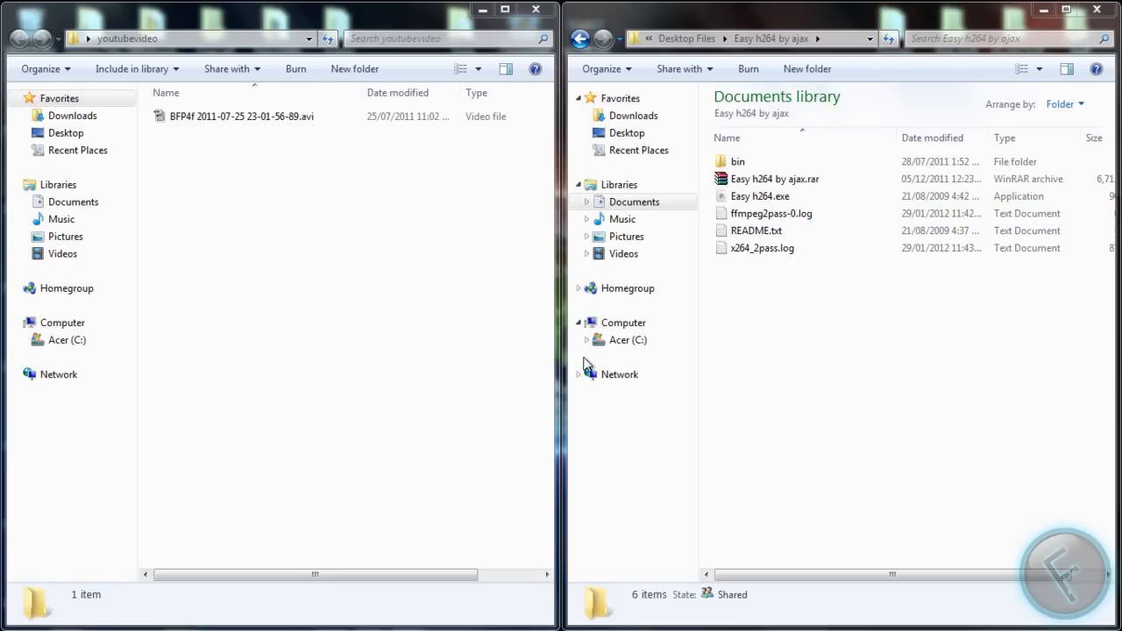
pyautogui.moveTo(438, 217)
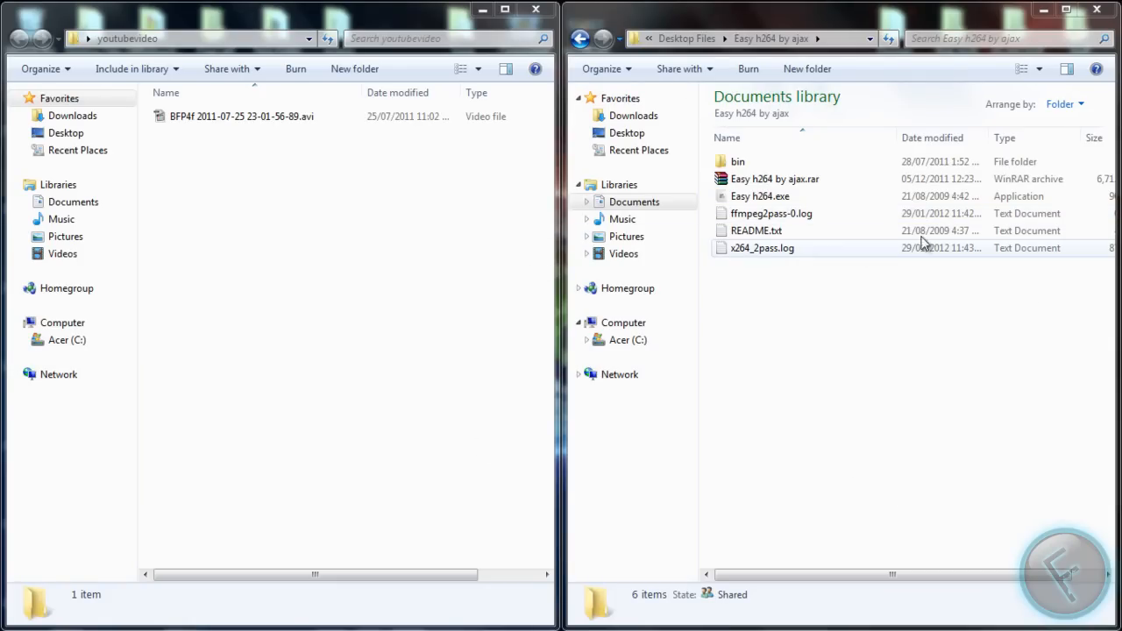
# Browse the youtubevideo folder, inspecting the Easy h264 program file and the gameplay AVI's size.
pyautogui.moveTo(926, 430); pyautogui.dragTo(833, 529)
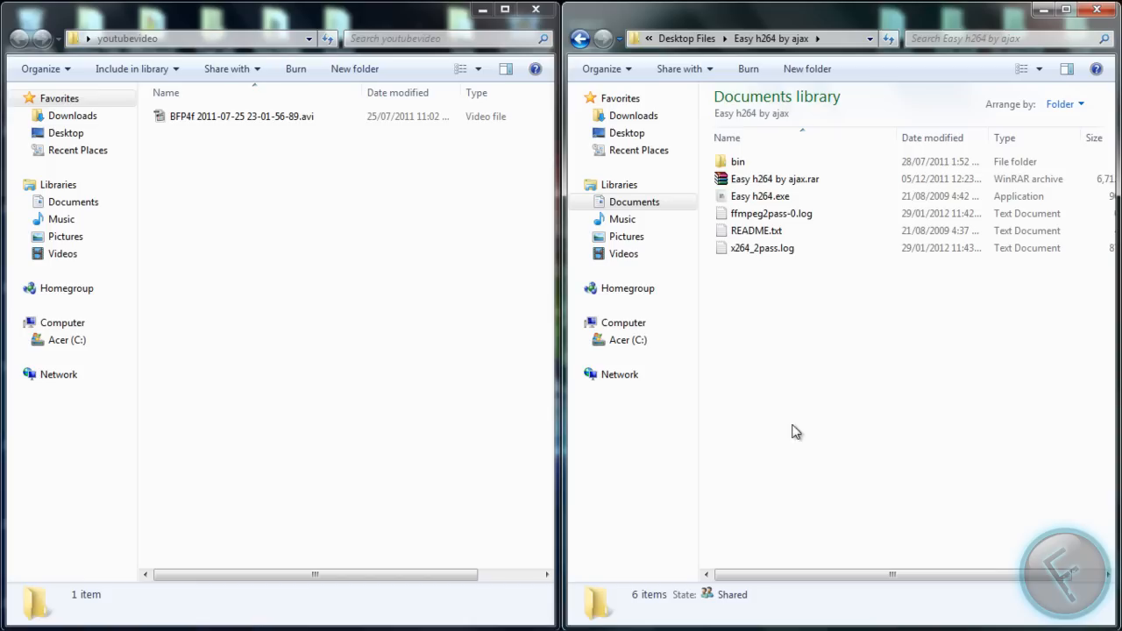
pyautogui.moveTo(824, 407)
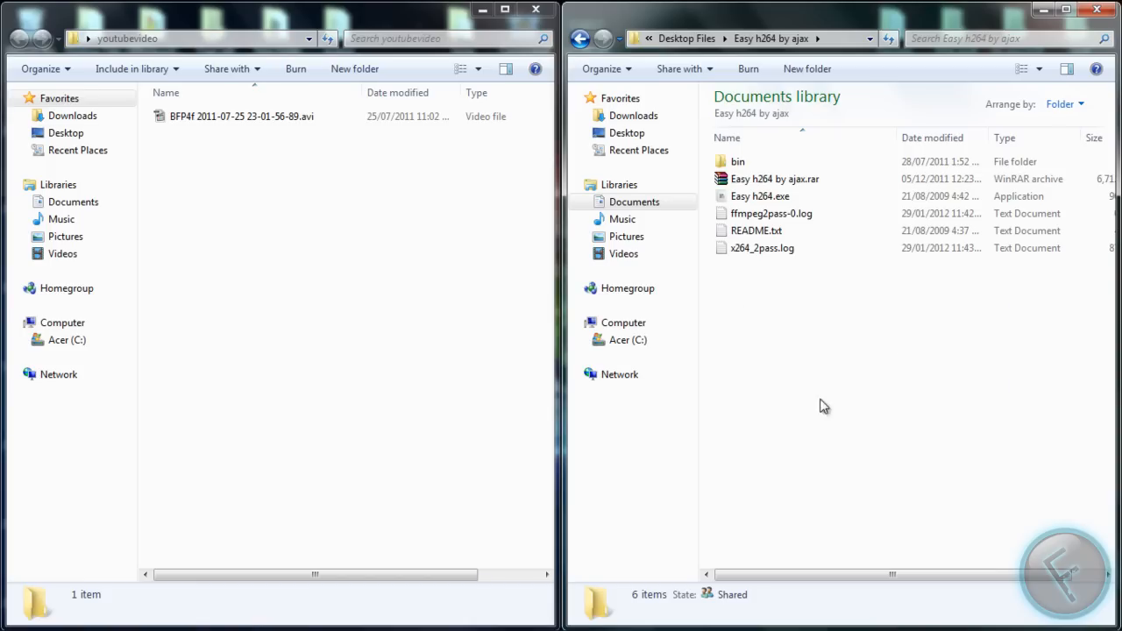
pyautogui.rightClick(759, 196)
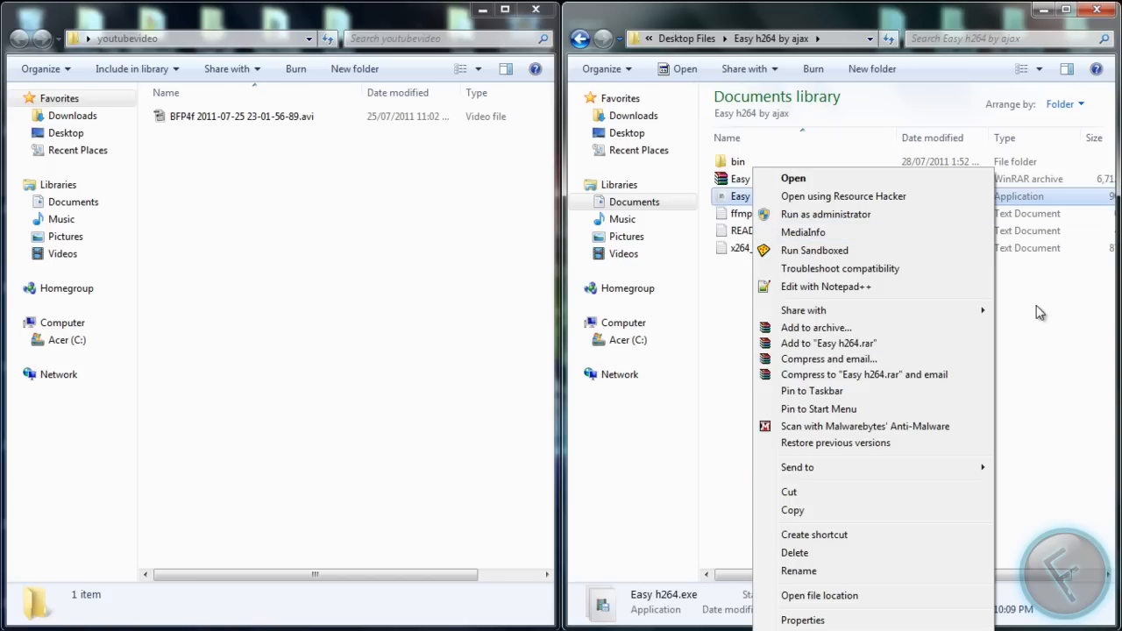
pyautogui.click(903, 428)
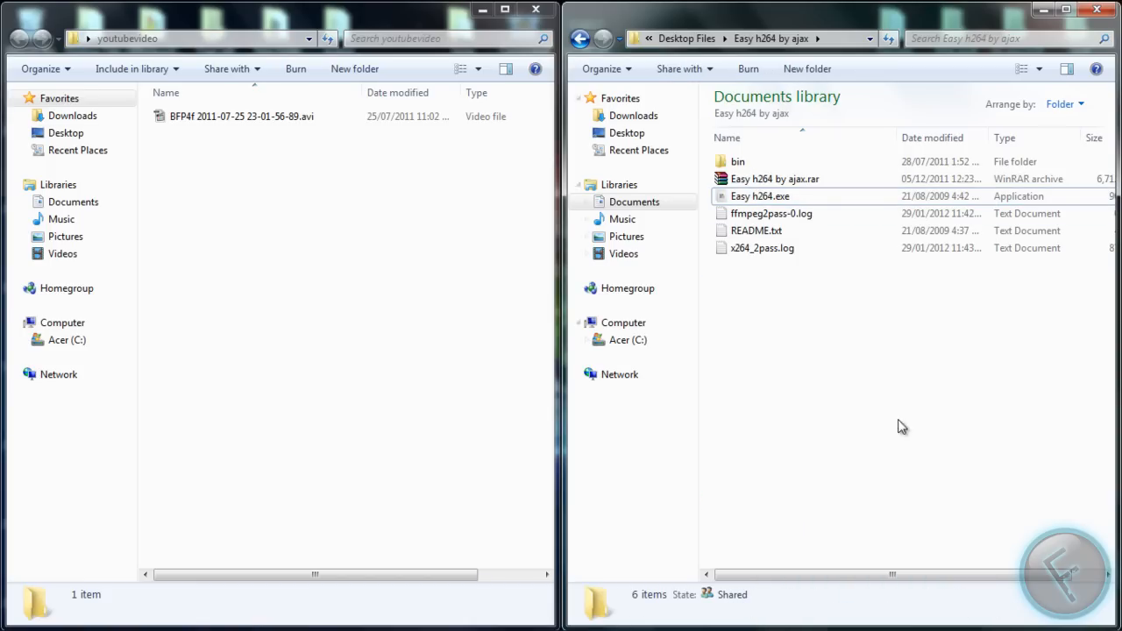
pyautogui.moveTo(726, 438)
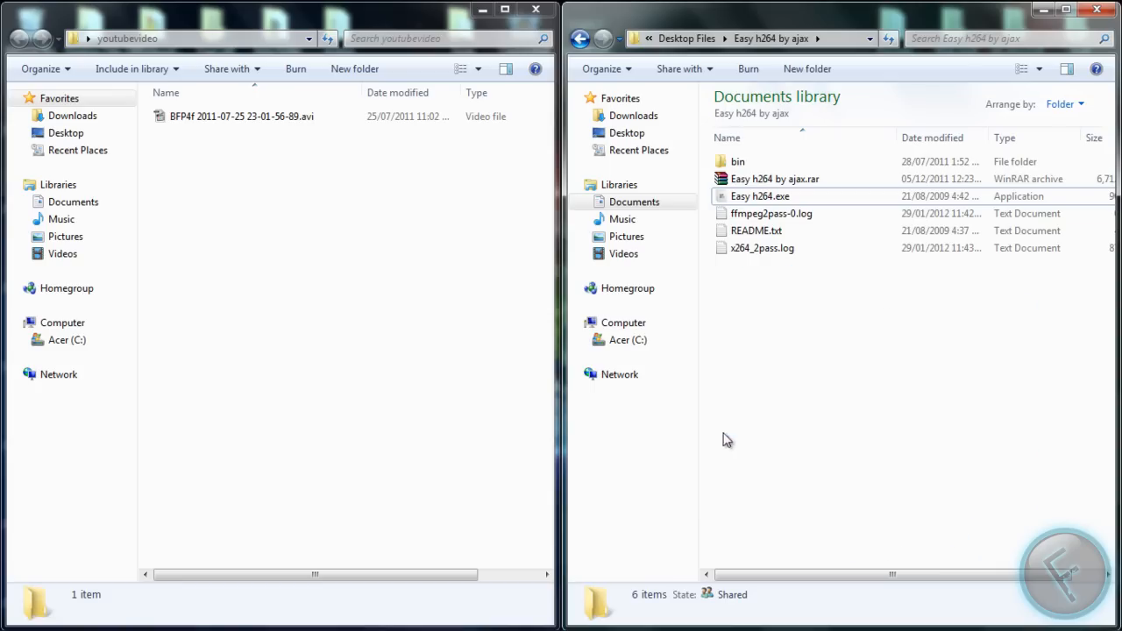
pyautogui.moveTo(1090, 235)
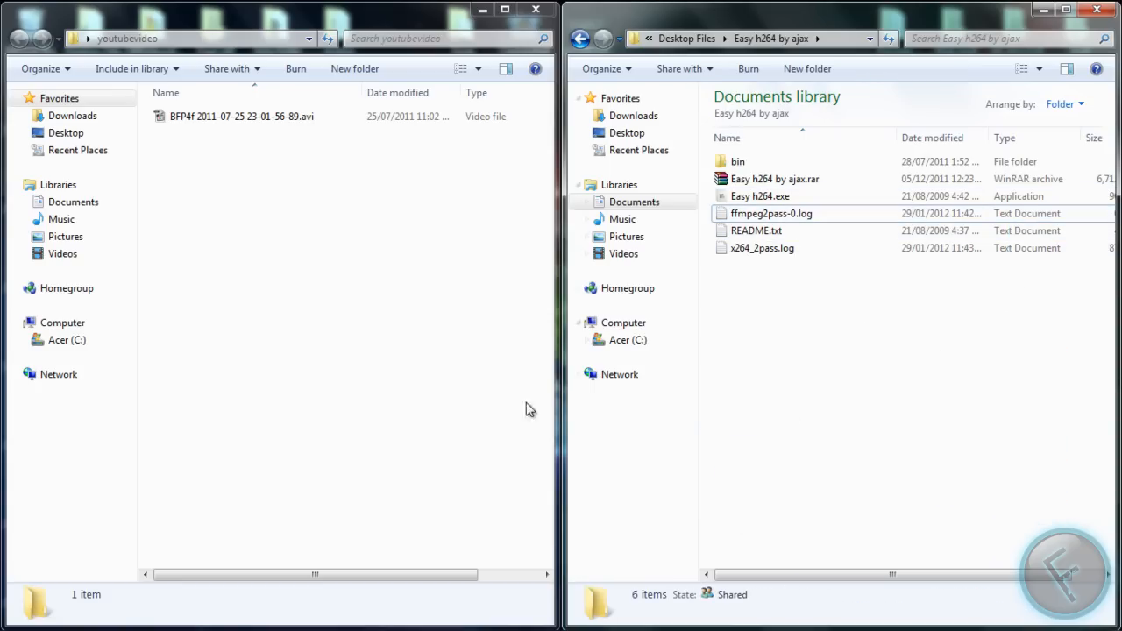
pyautogui.moveTo(1035, 331); pyautogui.dragTo(831, 449)
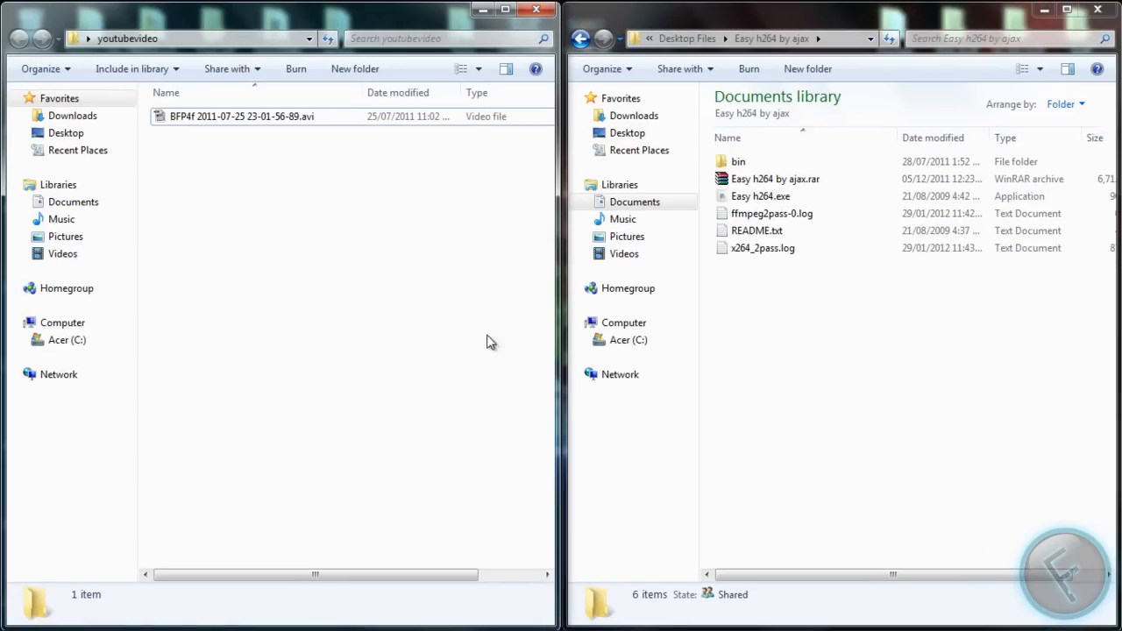
pyautogui.moveTo(463, 130)
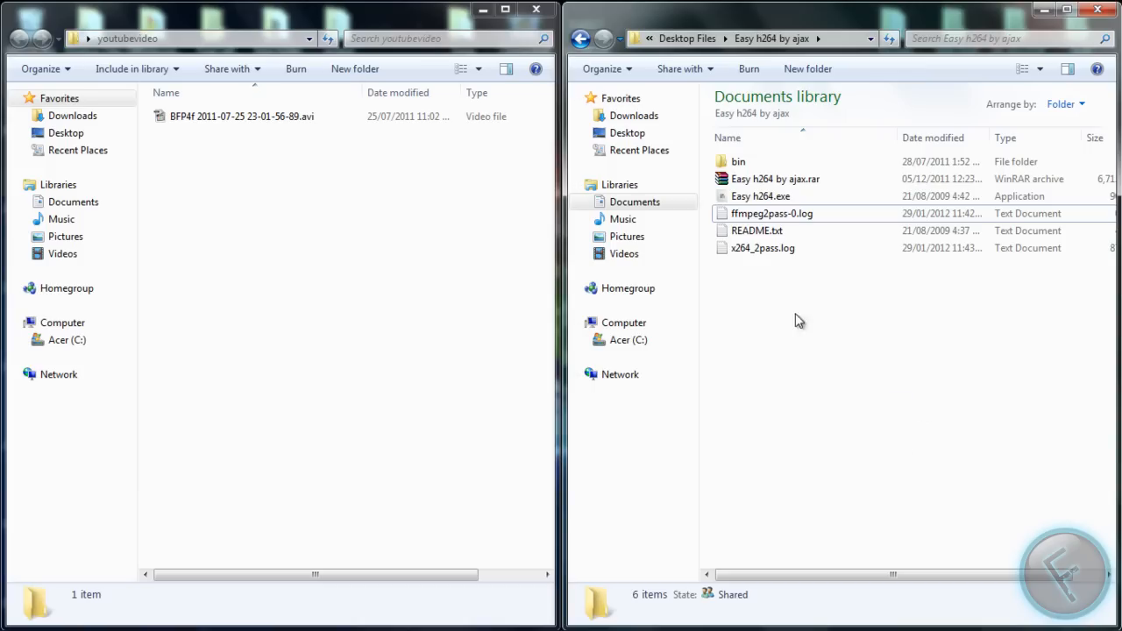
pyautogui.moveTo(719, 421)
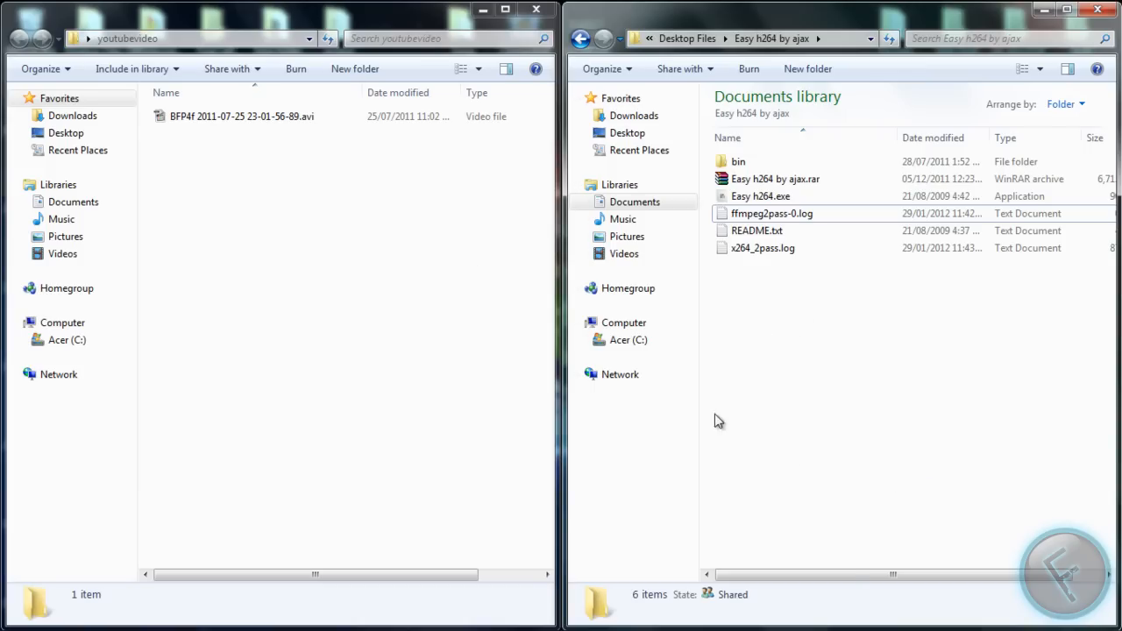
pyautogui.moveTo(850, 319)
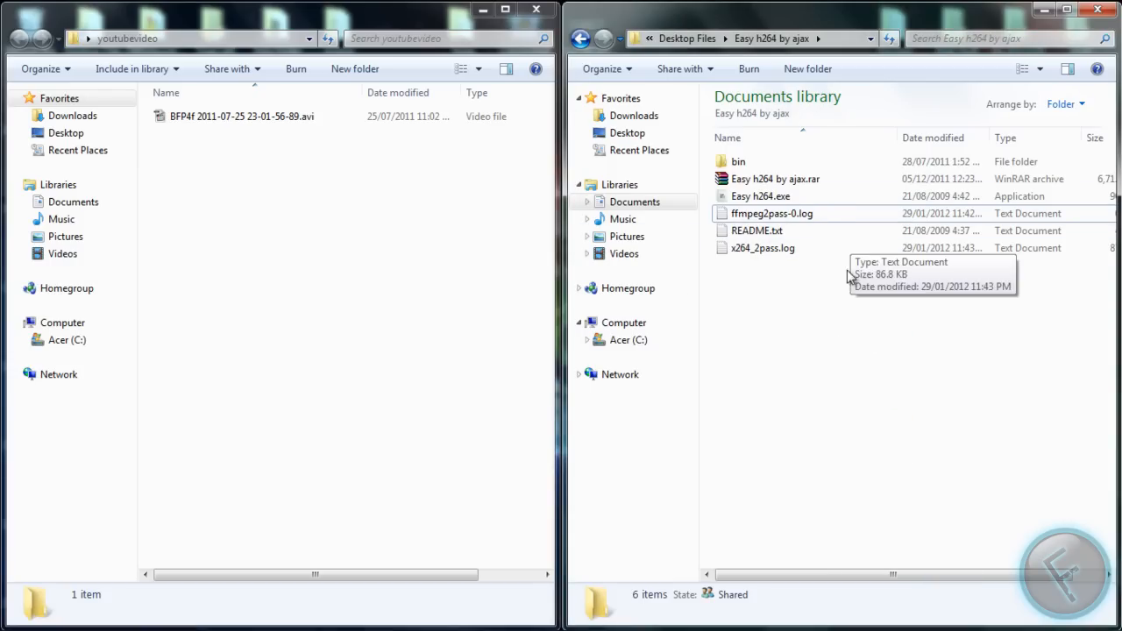
pyautogui.click(242, 115)
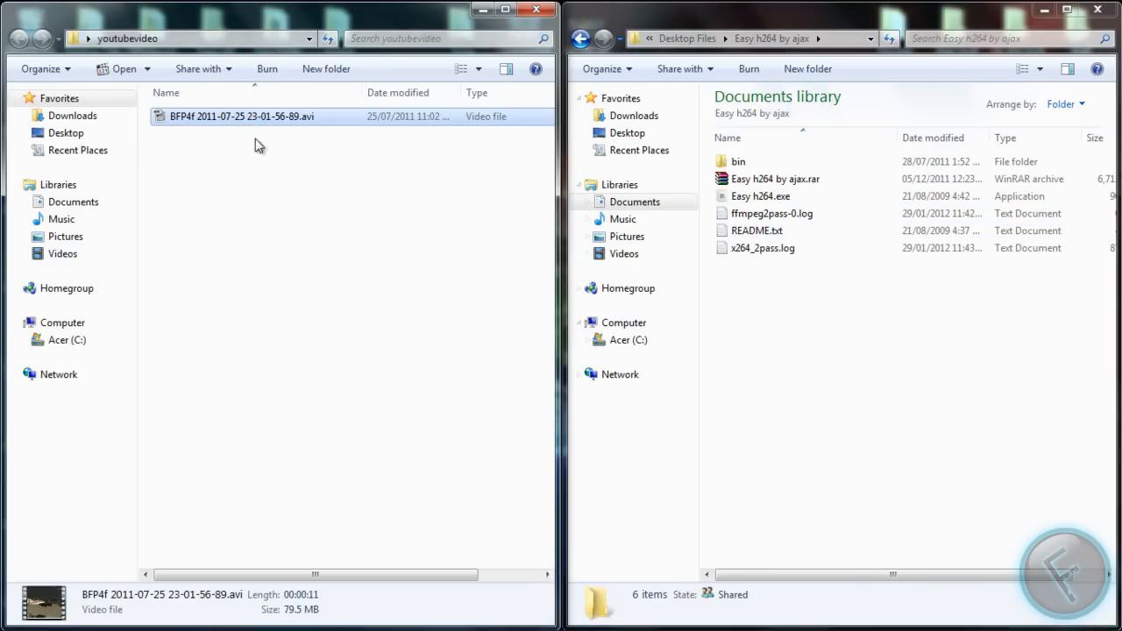
pyautogui.moveTo(505, 535)
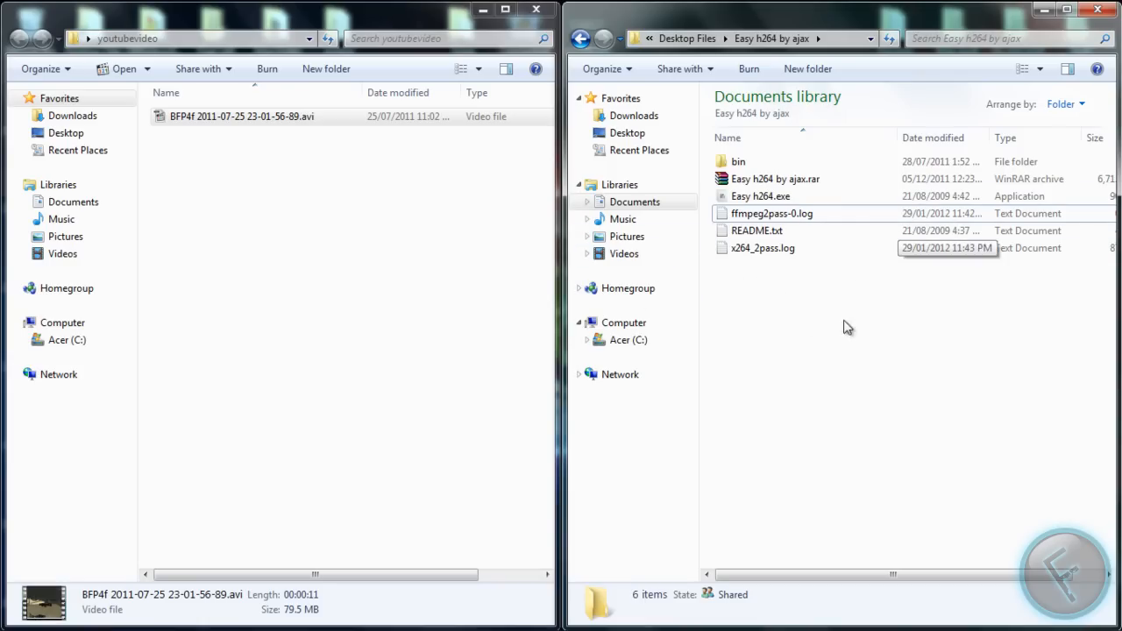
pyautogui.moveTo(786, 203)
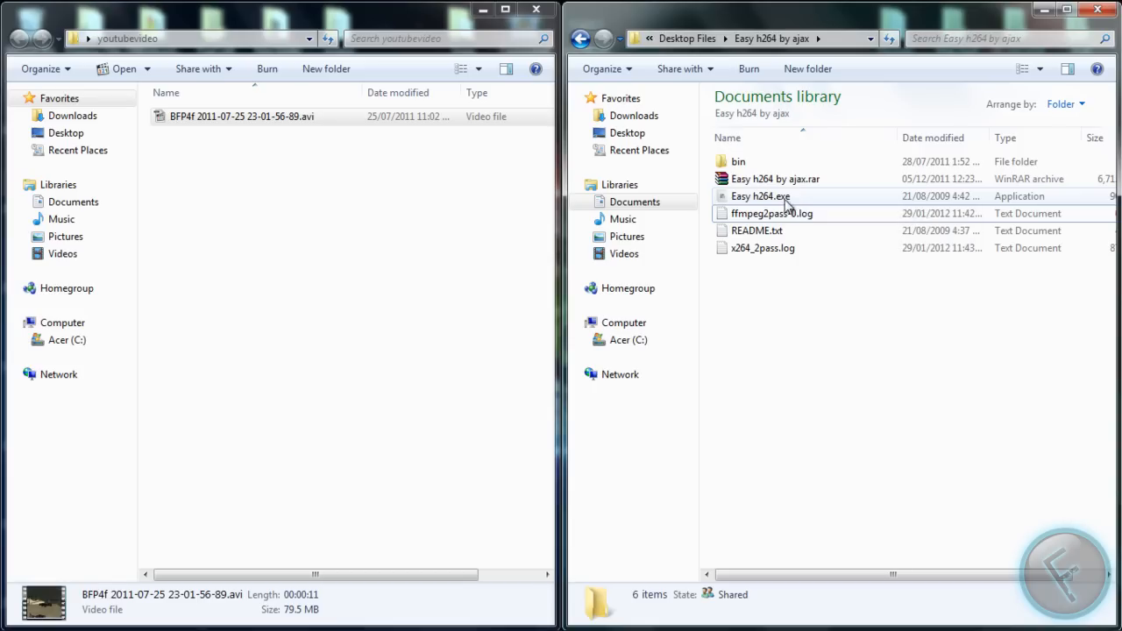
pyautogui.moveTo(761, 197)
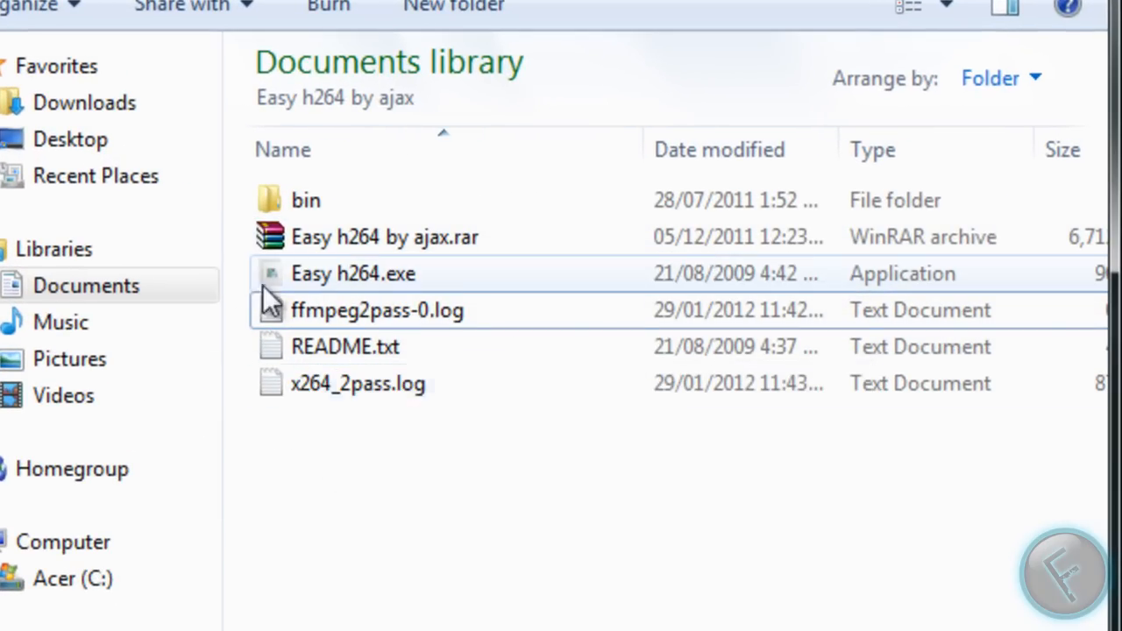
# Launch Easy h264, choose the gameplay AVI as source and name the output 'Compressed Video'.
pyautogui.rightClick(354, 274)
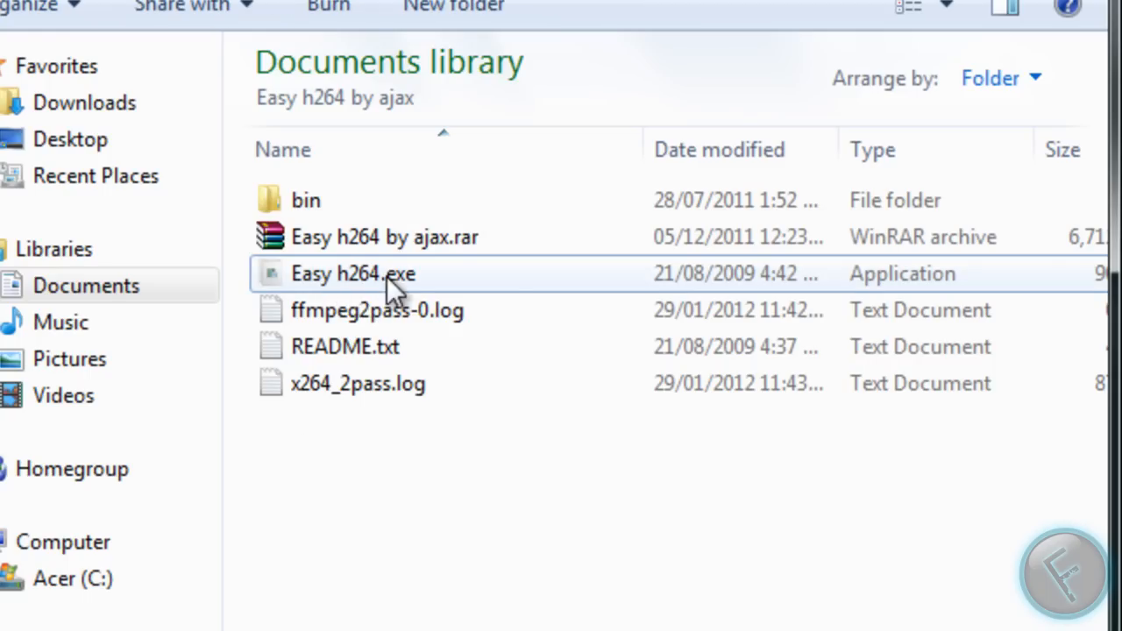
pyautogui.rightClick(354, 274)
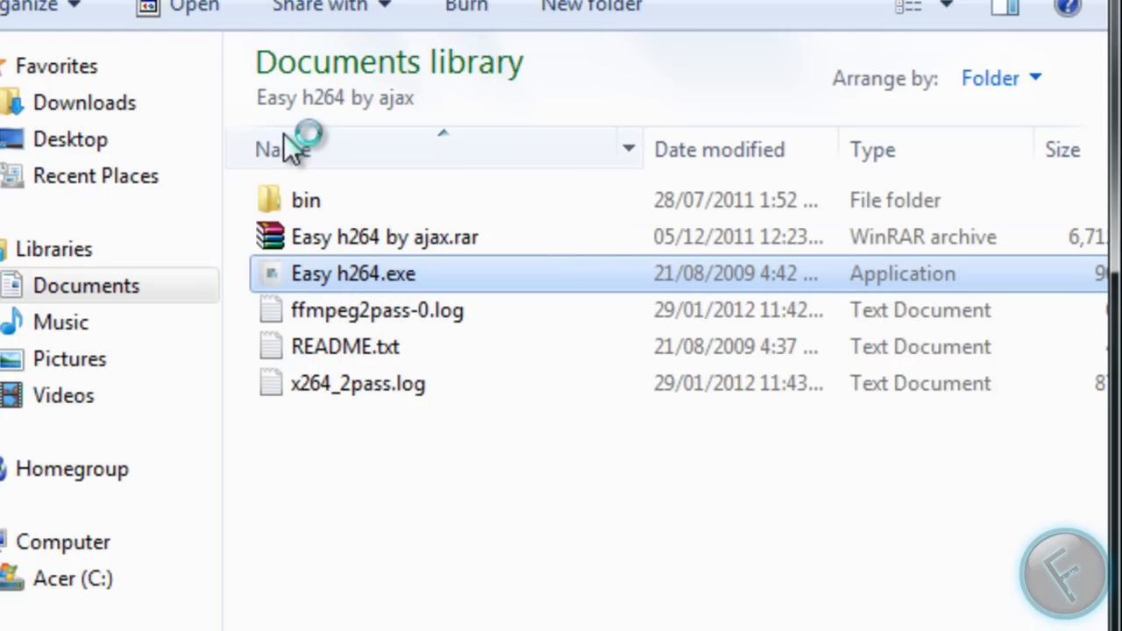
pyautogui.doubleClick(354, 273)
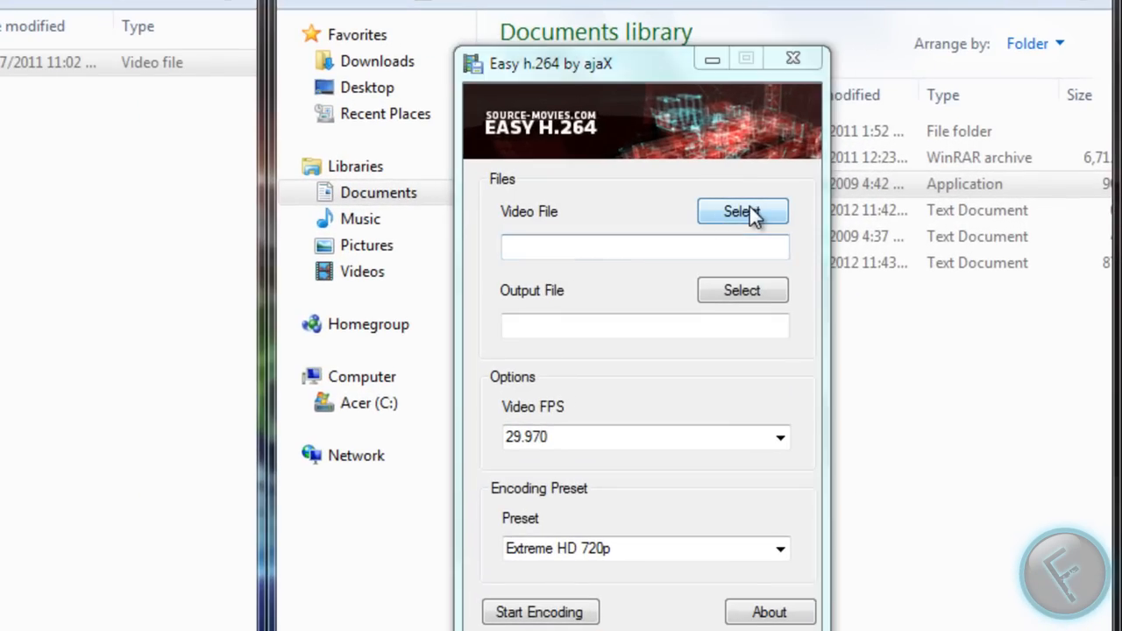
pyautogui.click(744, 211)
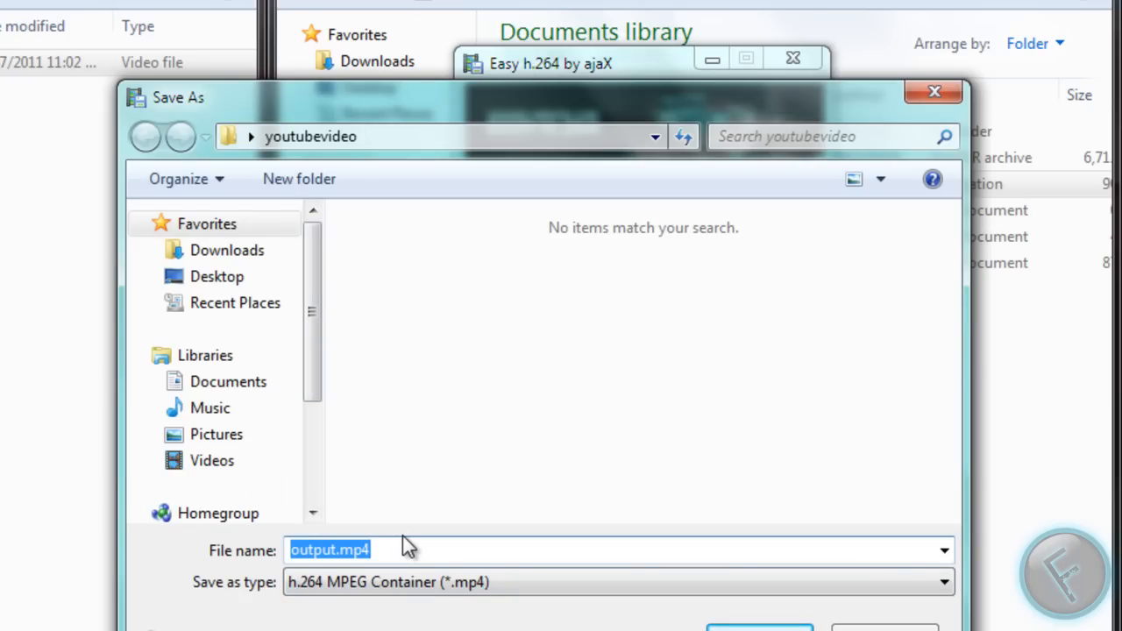
pyautogui.write('Compressed')
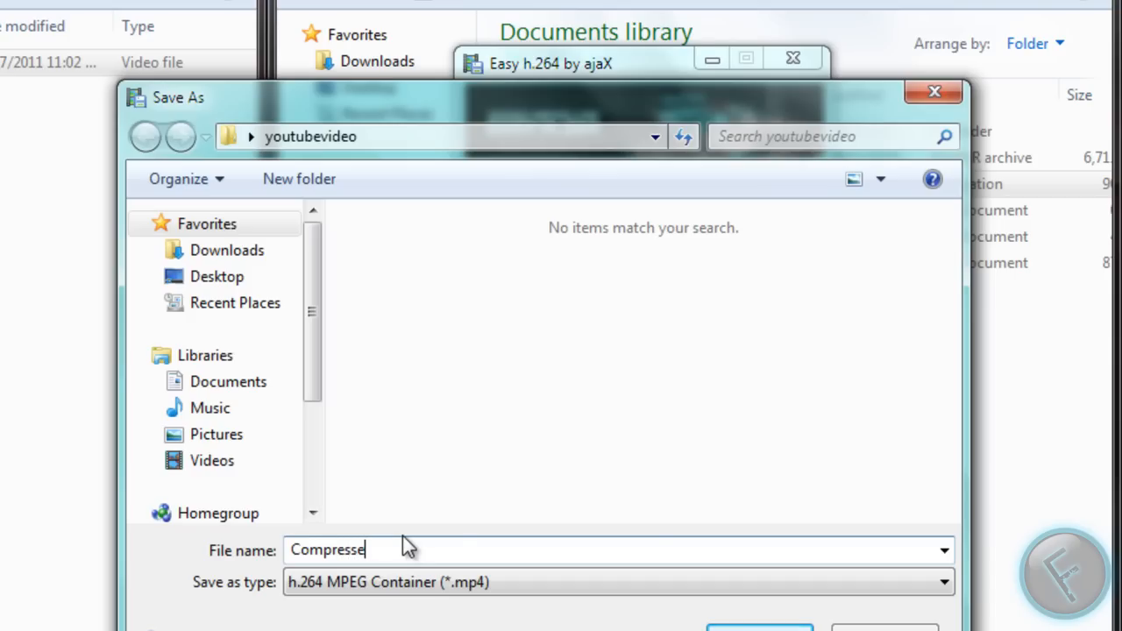
pyautogui.write('d Video')
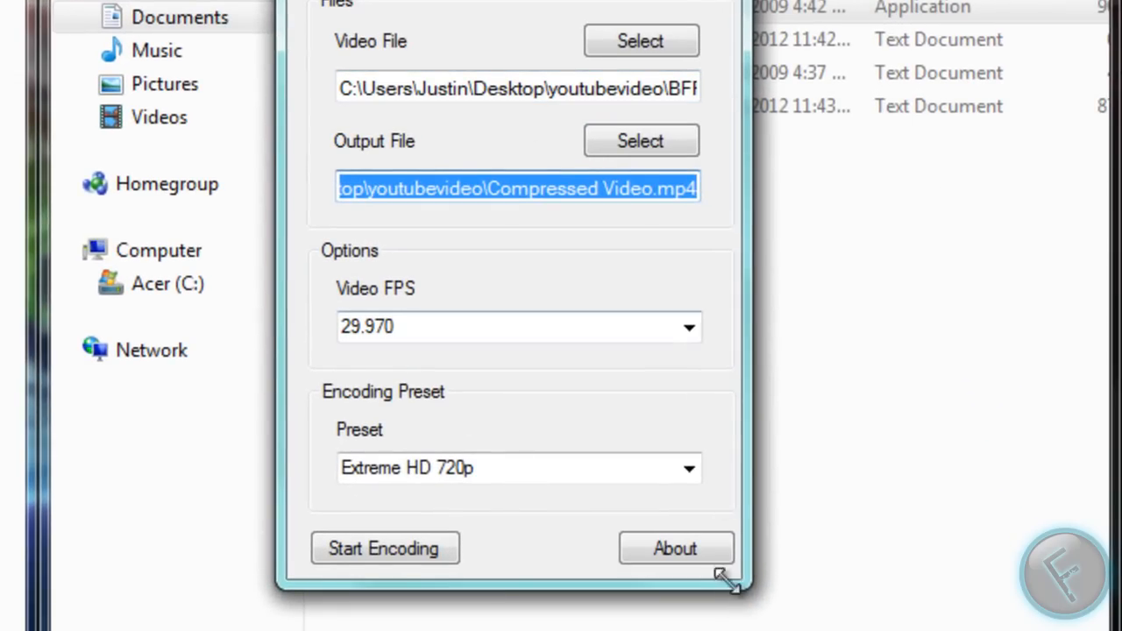
pyautogui.moveTo(389, 298)
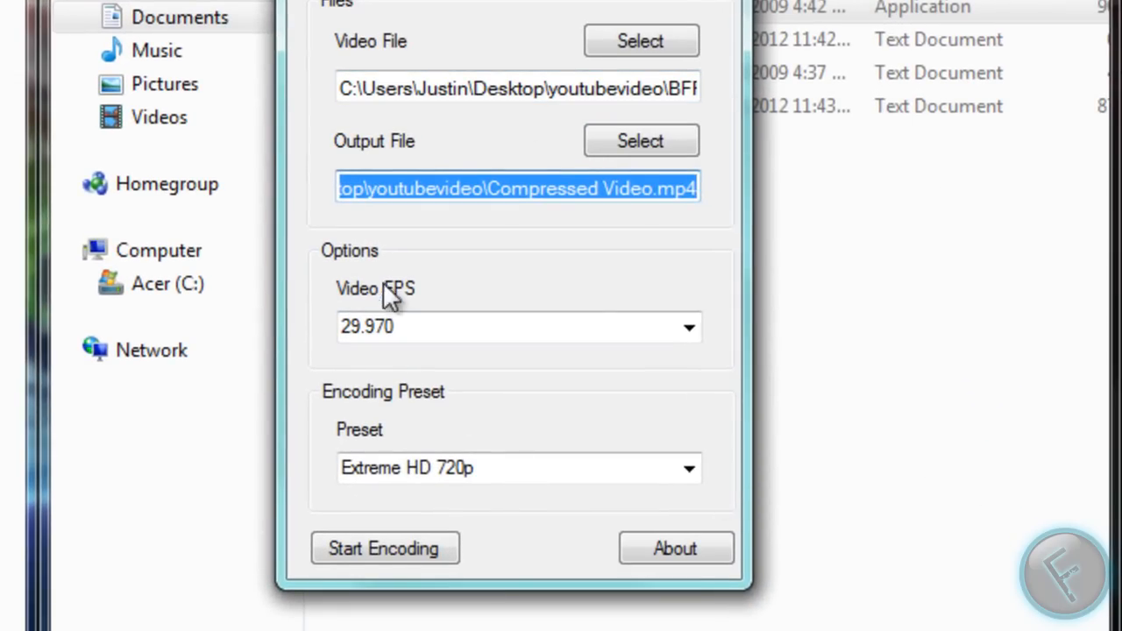
pyautogui.click(689, 327)
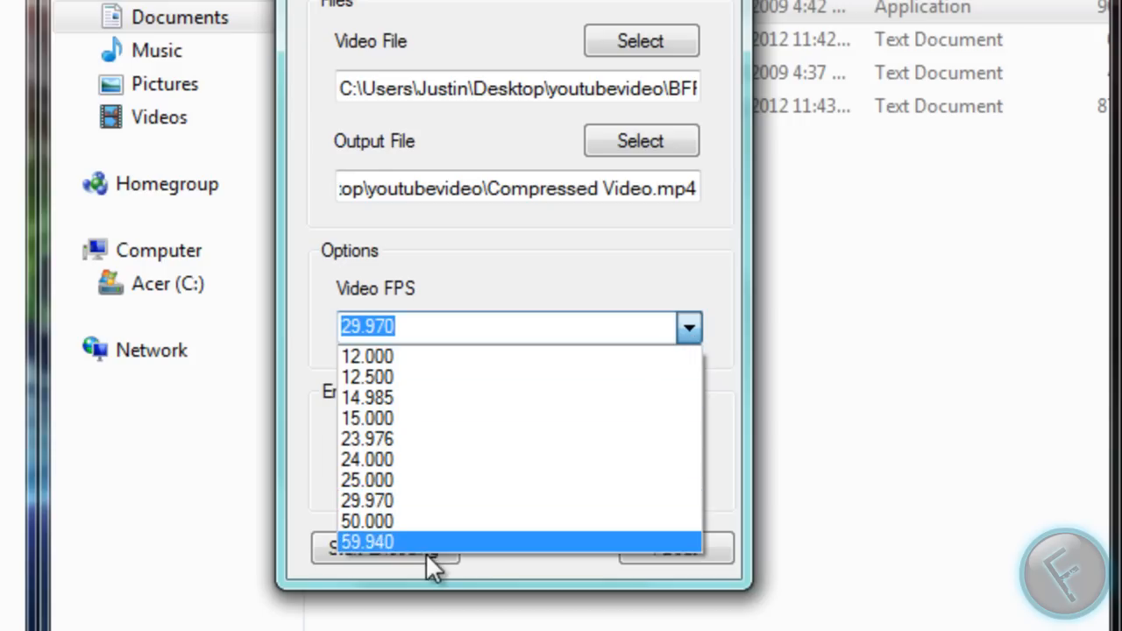
pyautogui.moveTo(413, 480)
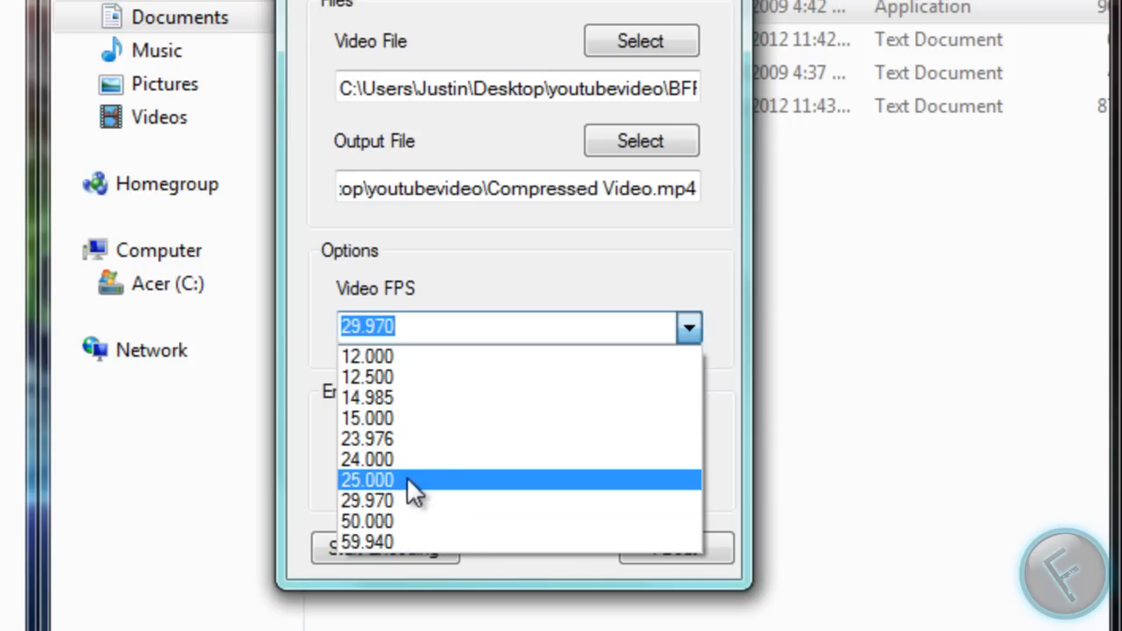
pyautogui.click(367, 500)
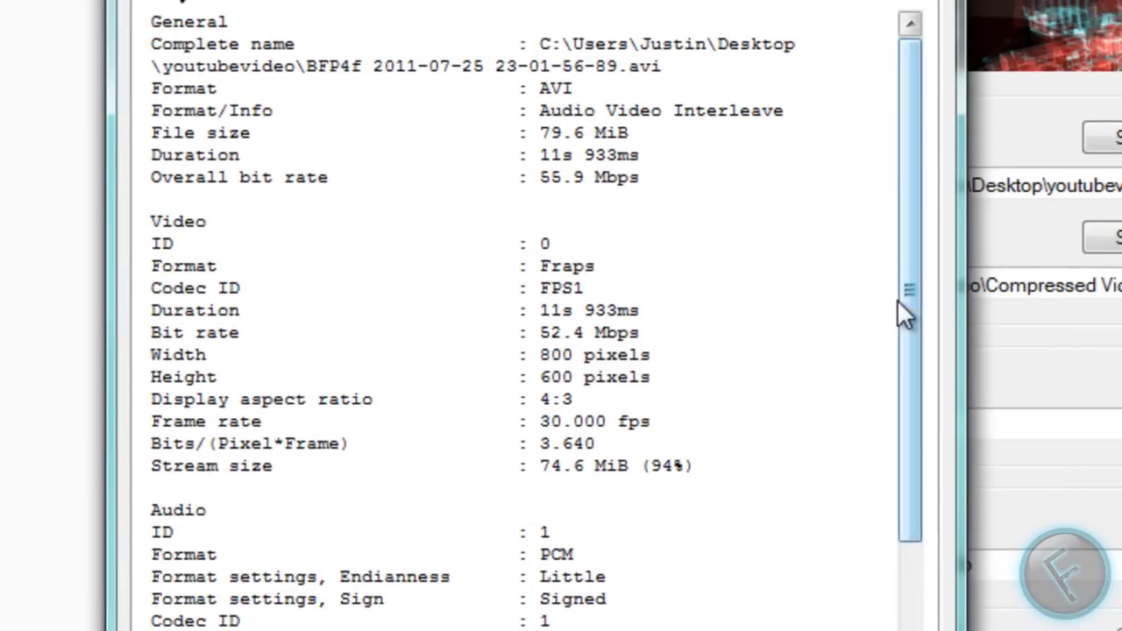
pyautogui.scroll(-3)
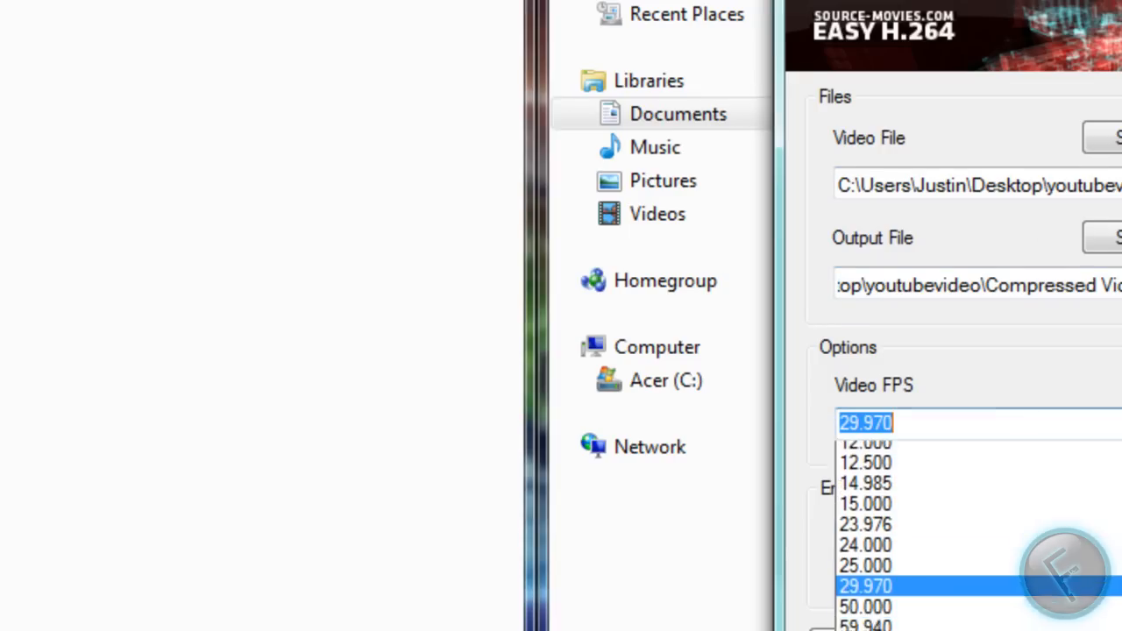
pyautogui.click(866, 585)
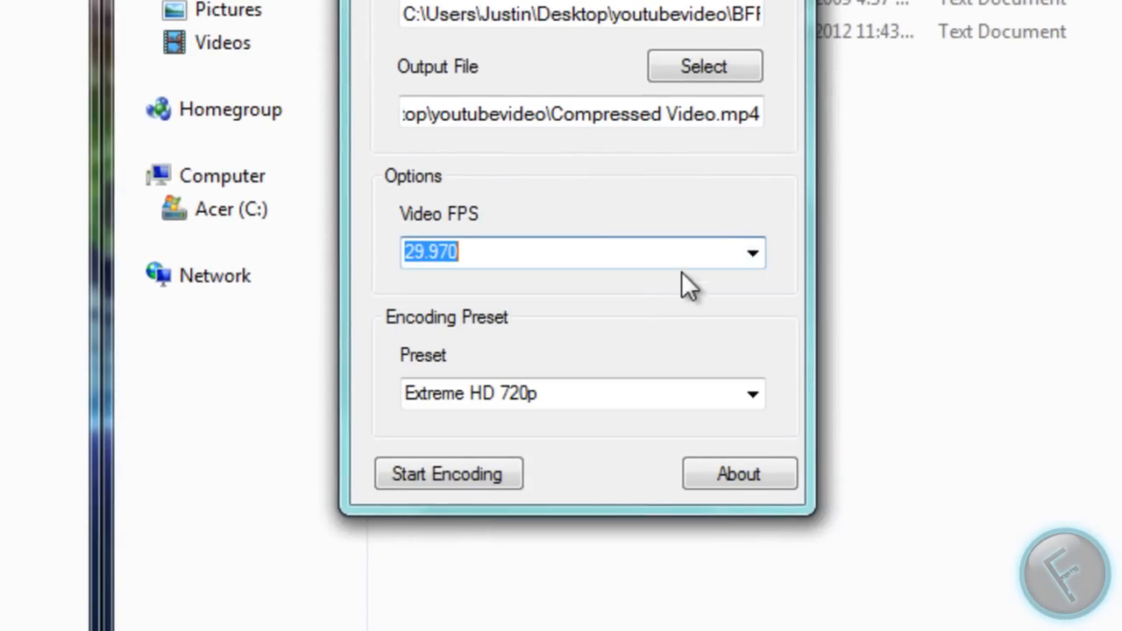
pyautogui.click(751, 393)
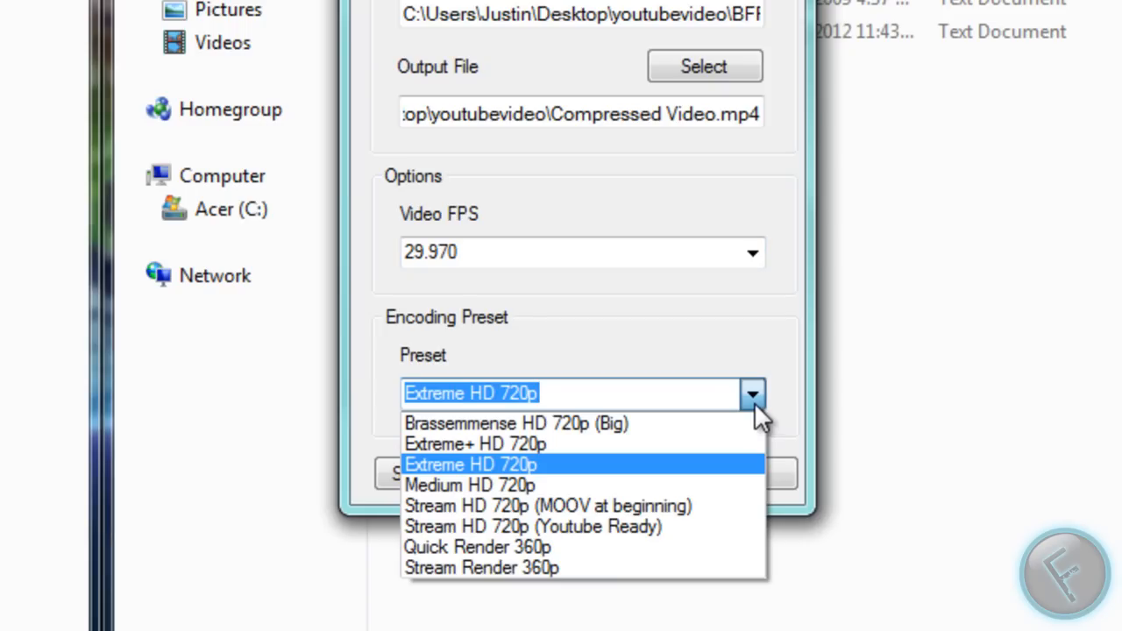
pyautogui.moveTo(670, 470)
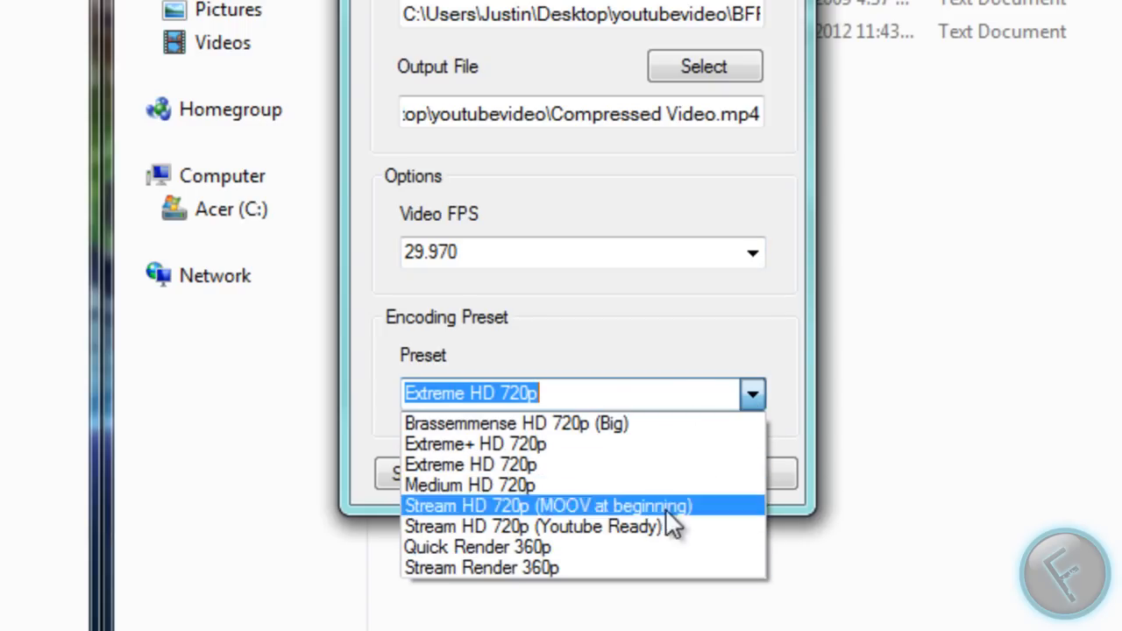
pyautogui.moveTo(670, 491)
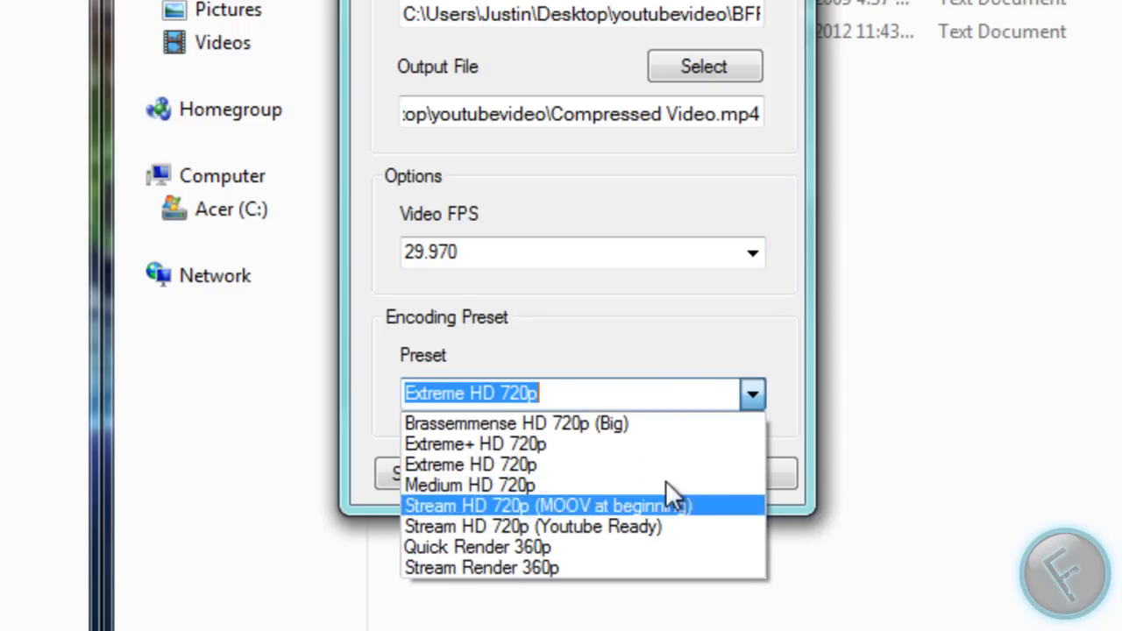
pyautogui.moveTo(470, 465)
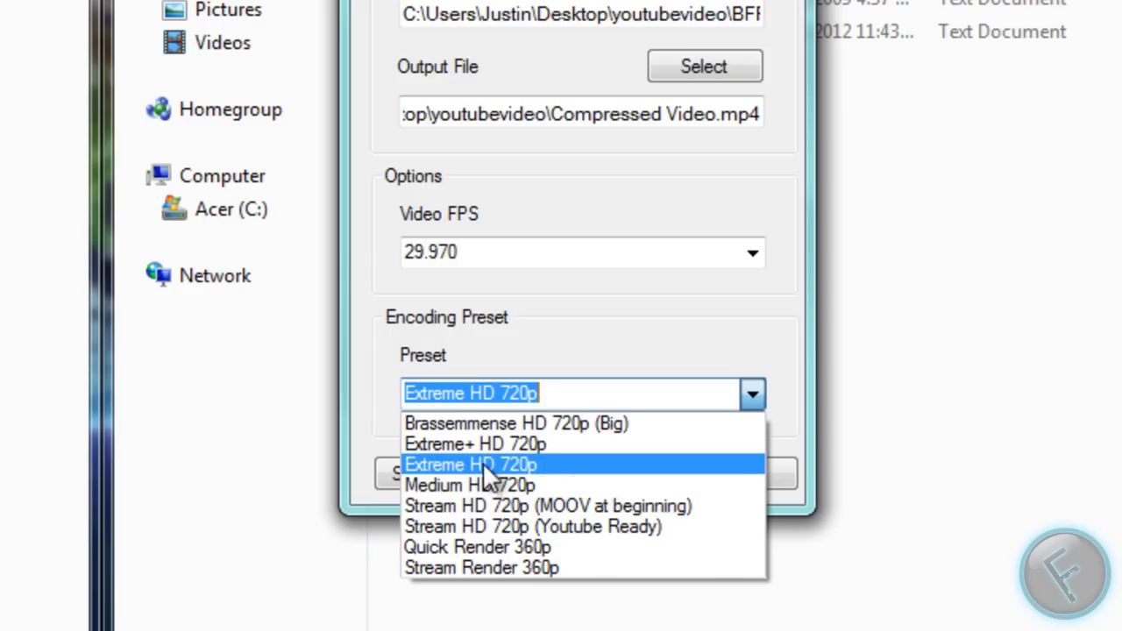
pyautogui.click(470, 465)
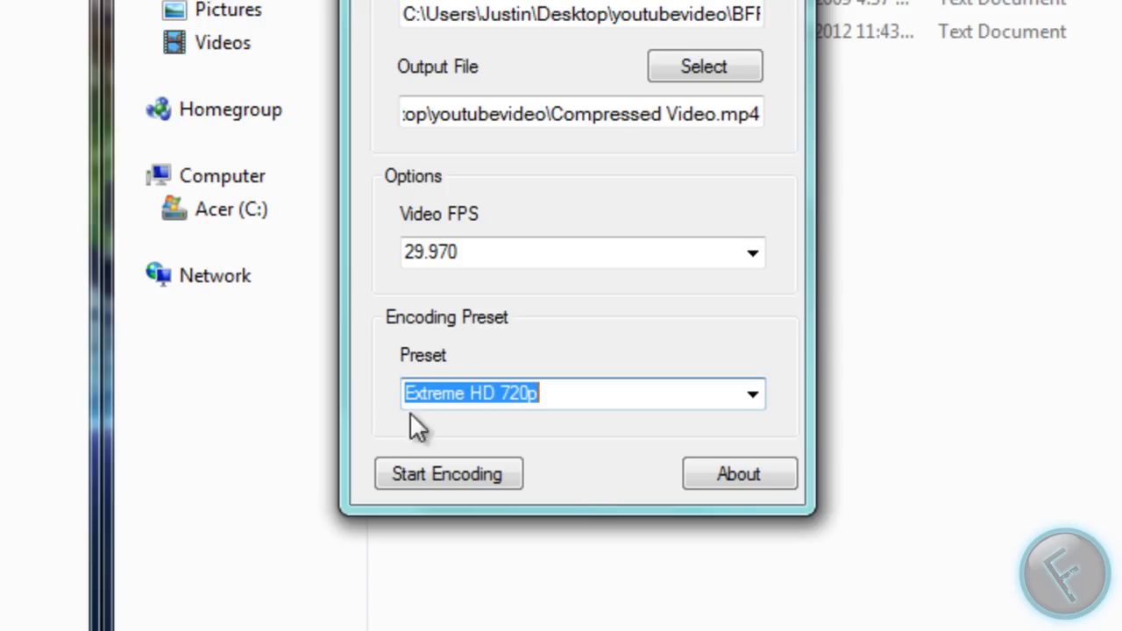
pyautogui.moveTo(214, 389)
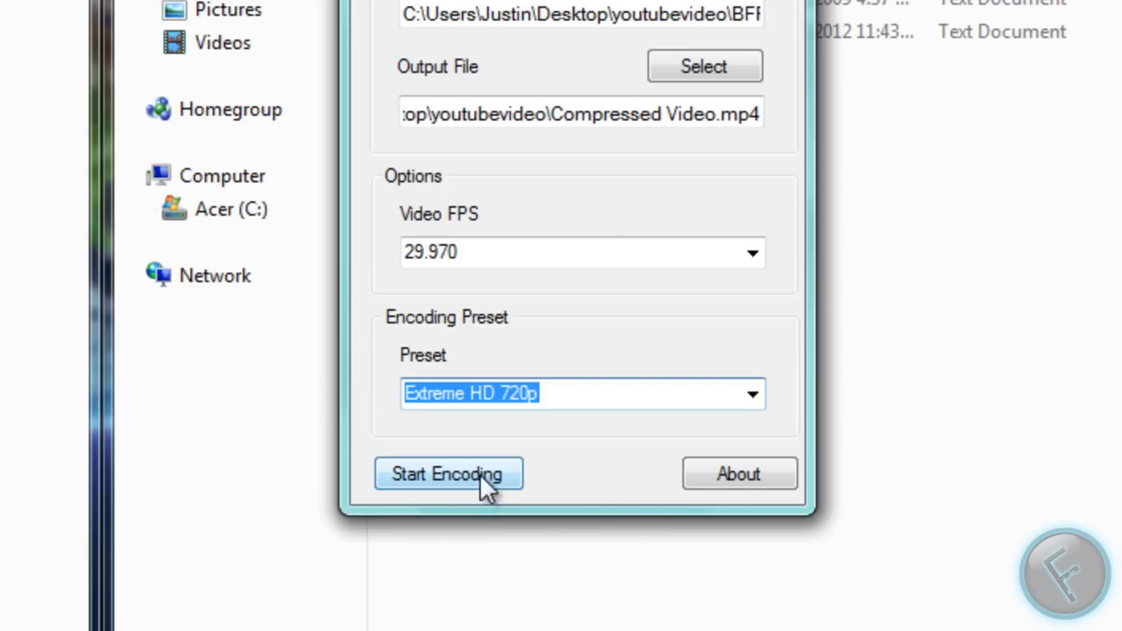
# Start encoding the clip and acknowledge the be-patient notice.
pyautogui.click(449, 474)
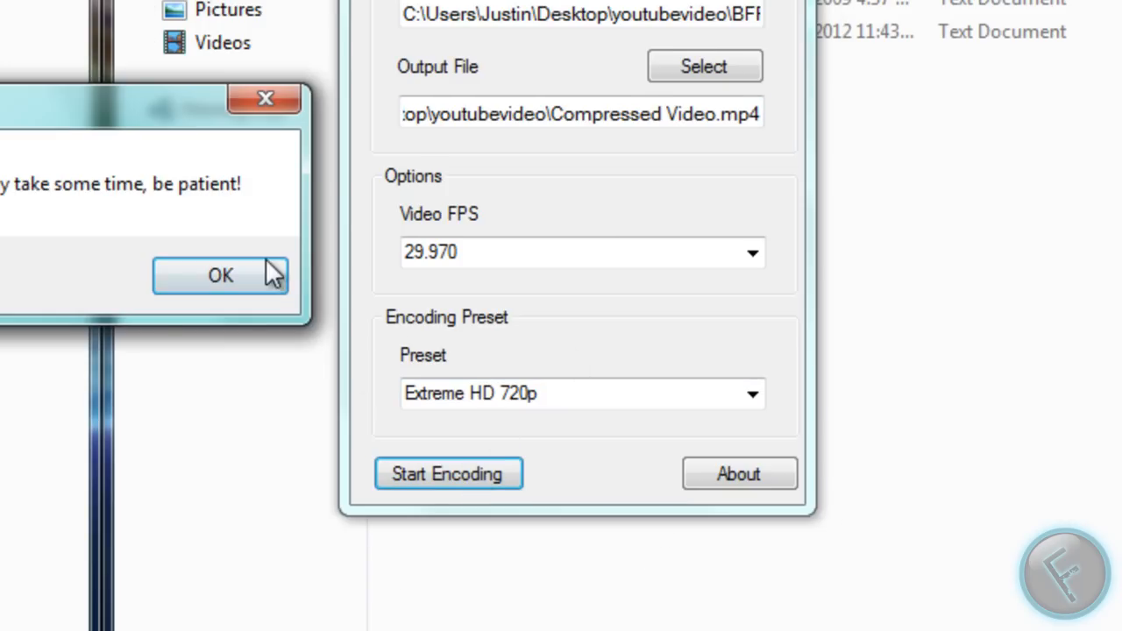
pyautogui.click(221, 274)
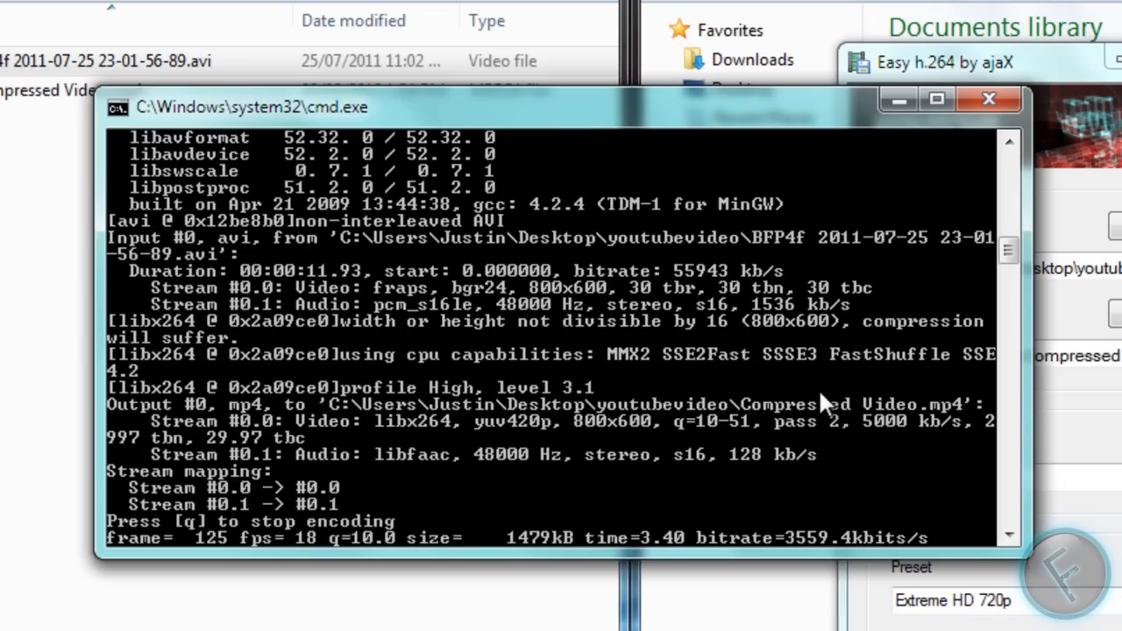
pyautogui.moveTo(543, 325)
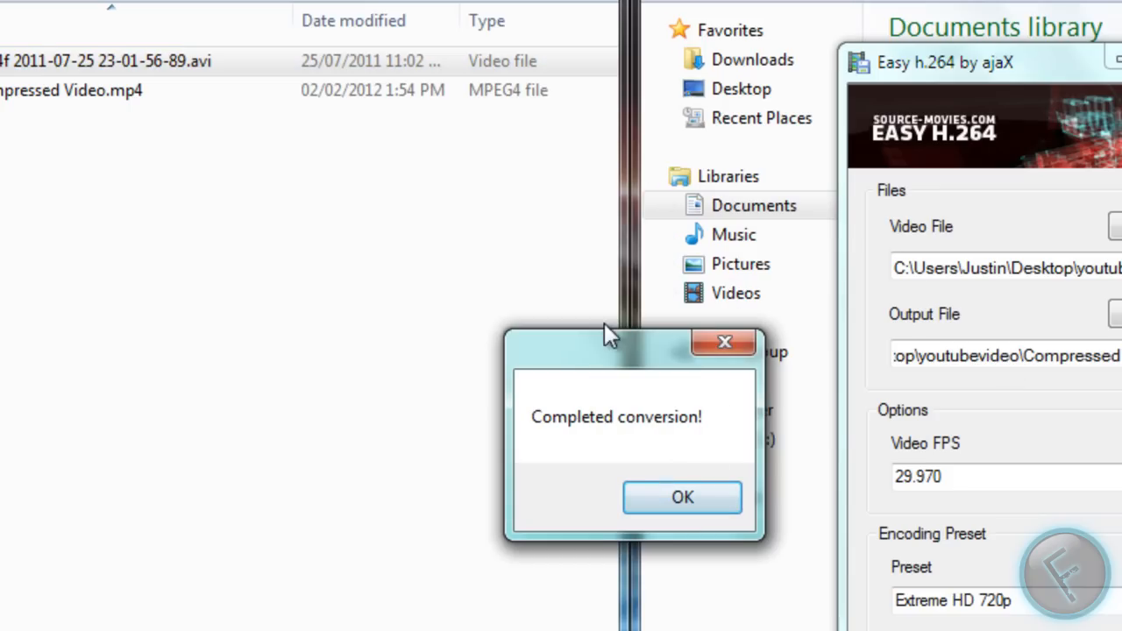
# Dismiss the completion message, play Compressed Video.mp4 in MPC-HC, skip through it and close the player.
pyautogui.click(682, 498)
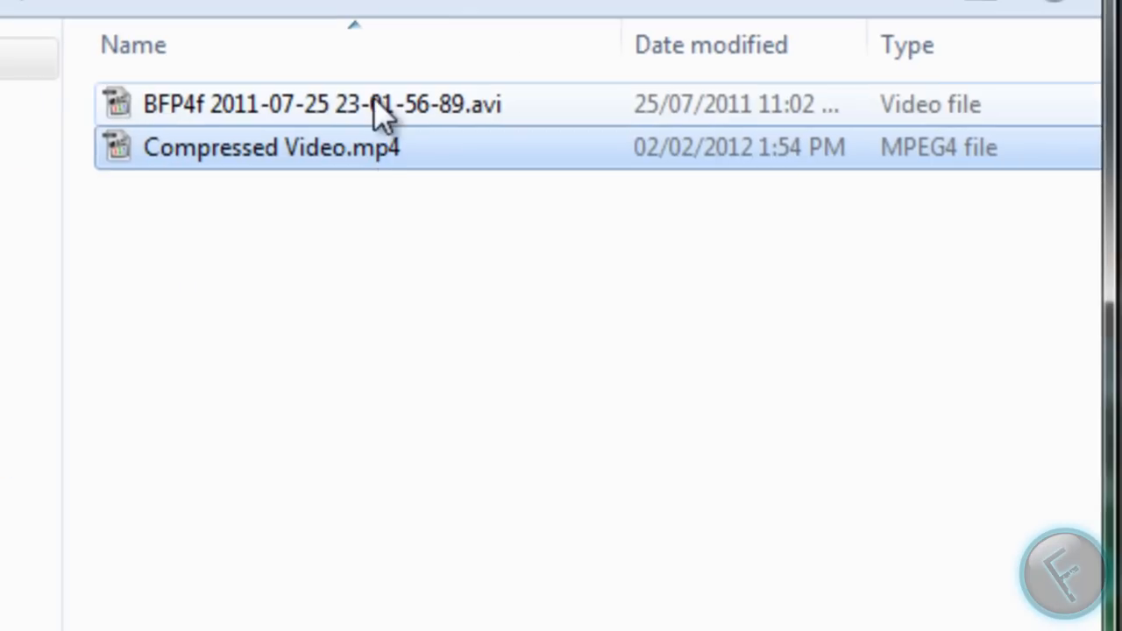
pyautogui.click(328, 104)
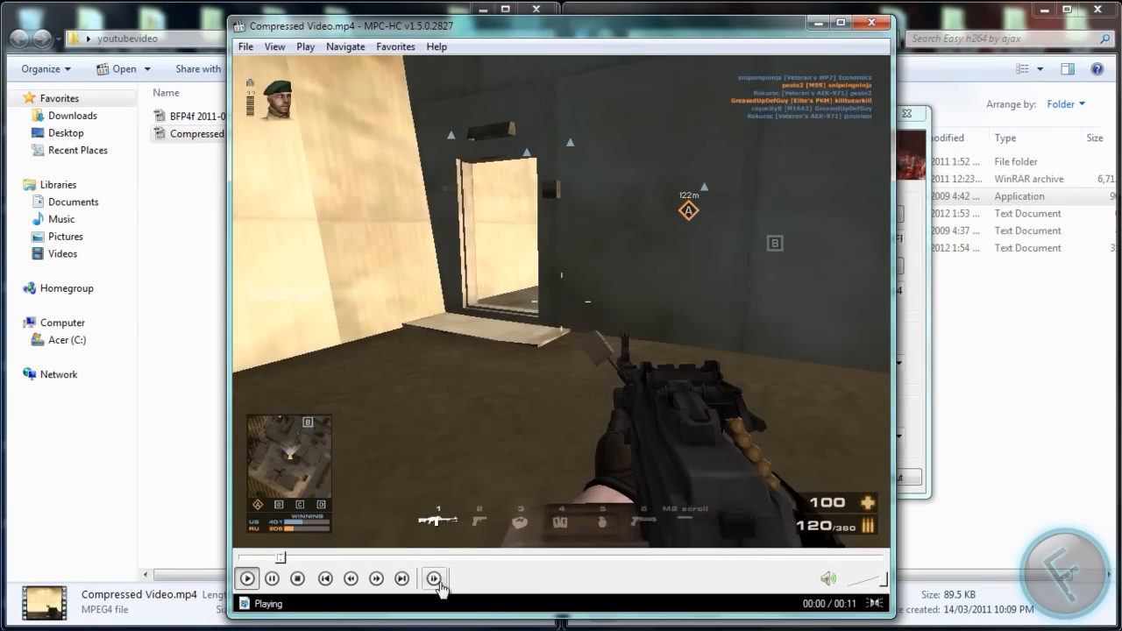
pyautogui.click(435, 579)
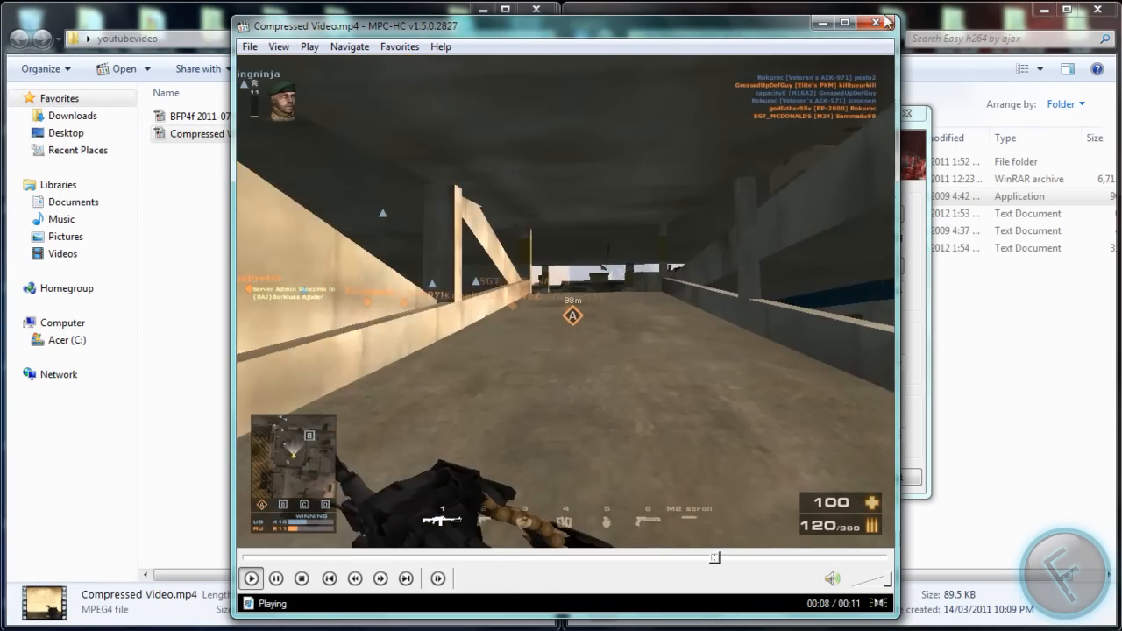
pyautogui.click(875, 21)
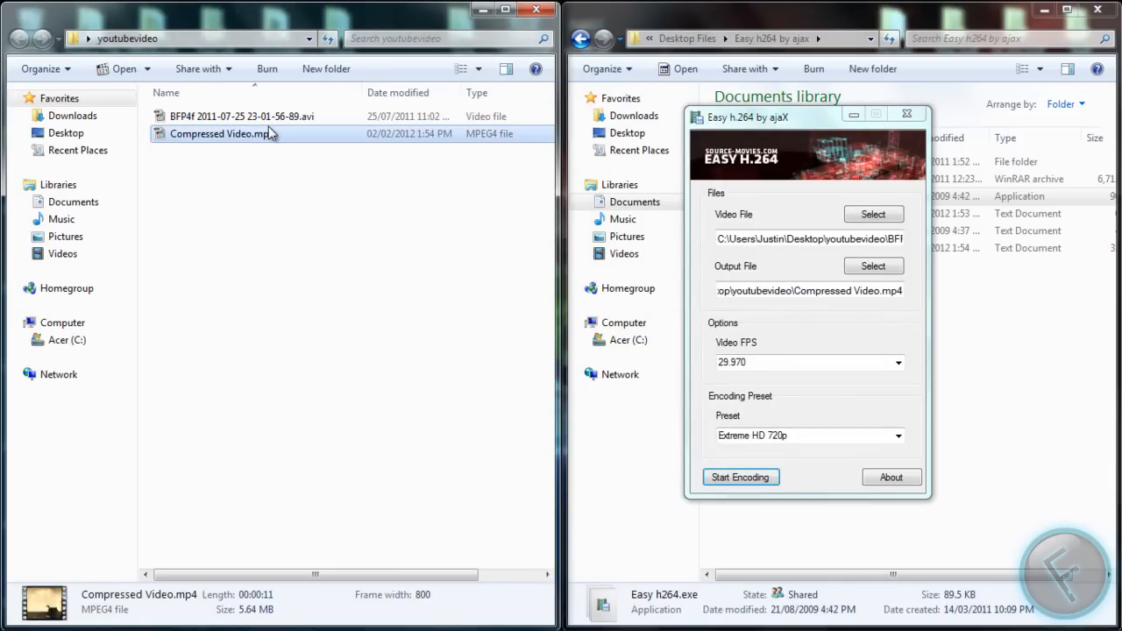
pyautogui.doubleClick(242, 116)
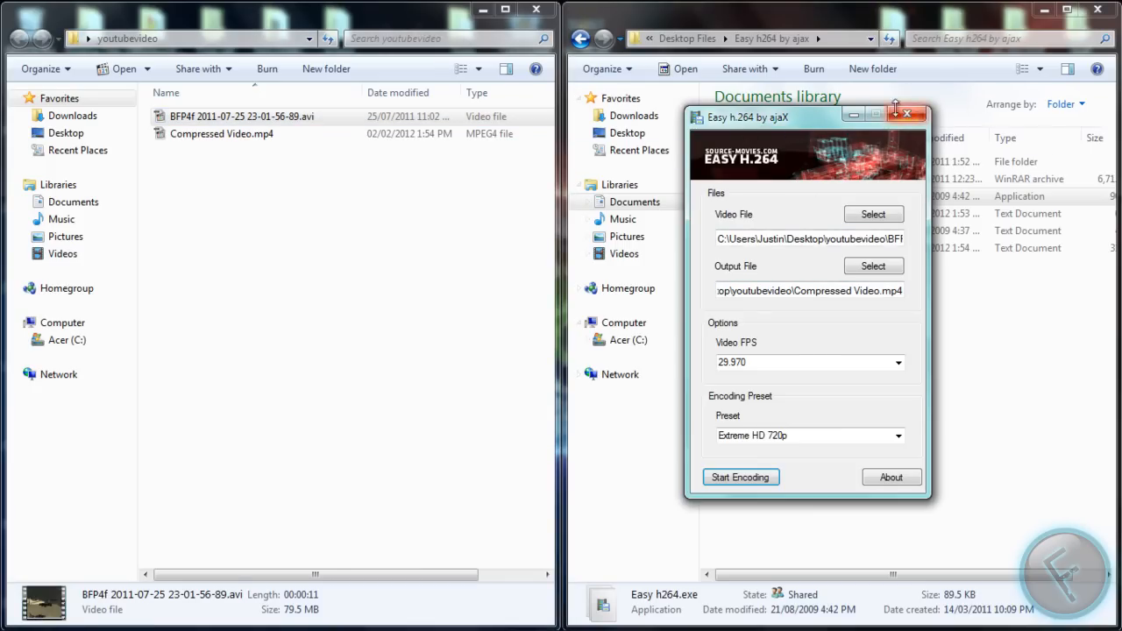
pyautogui.click(907, 114)
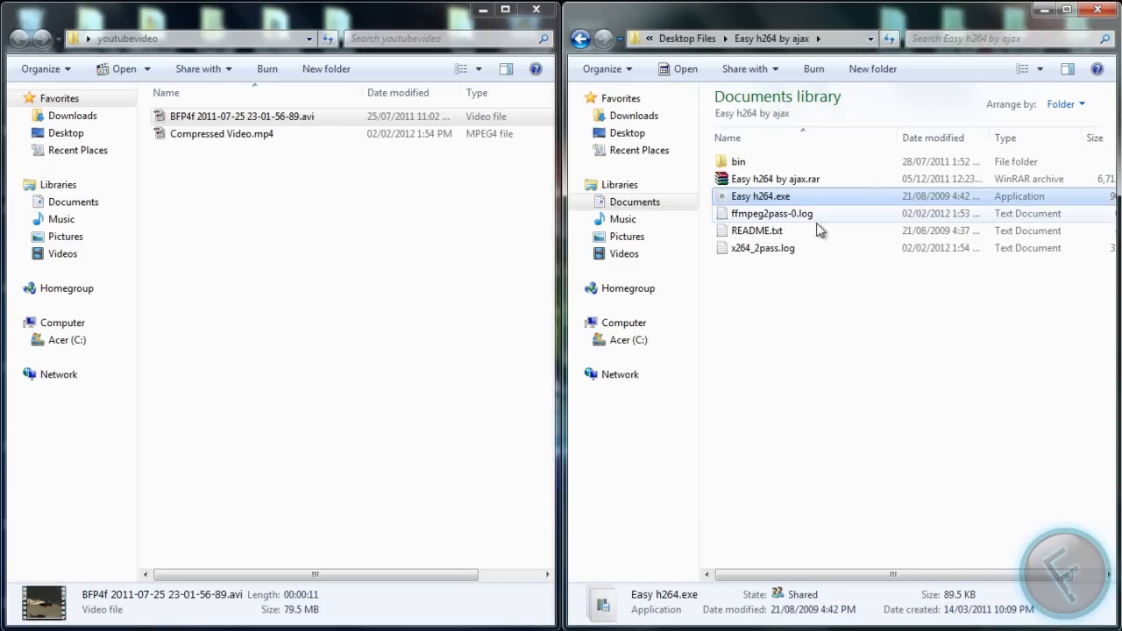
pyautogui.doubleClick(775, 179)
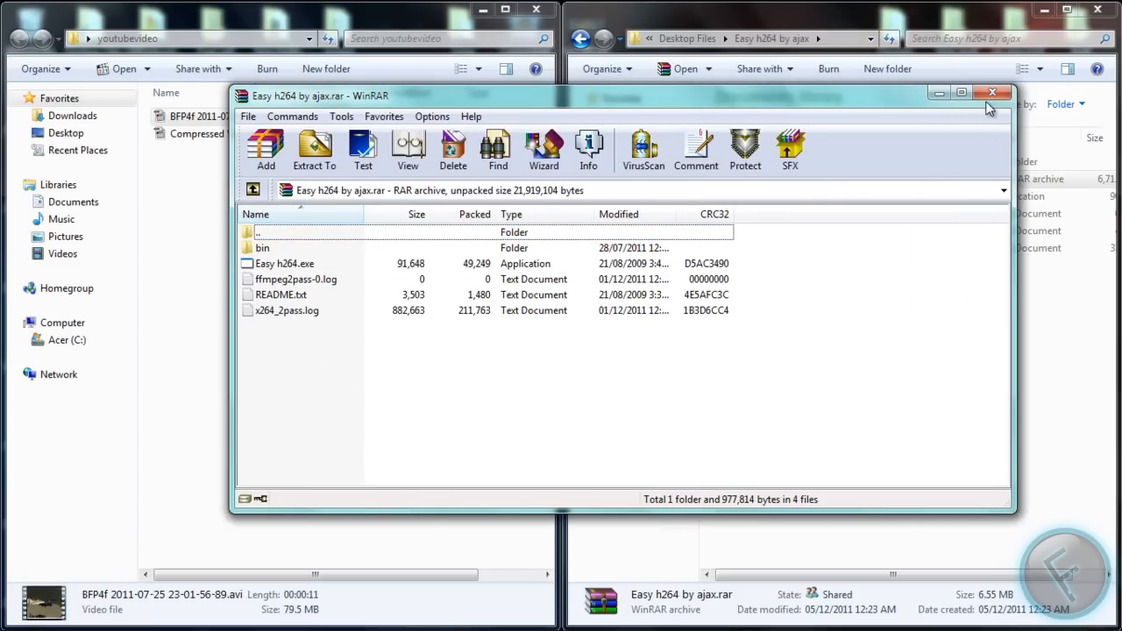
pyautogui.click(992, 91)
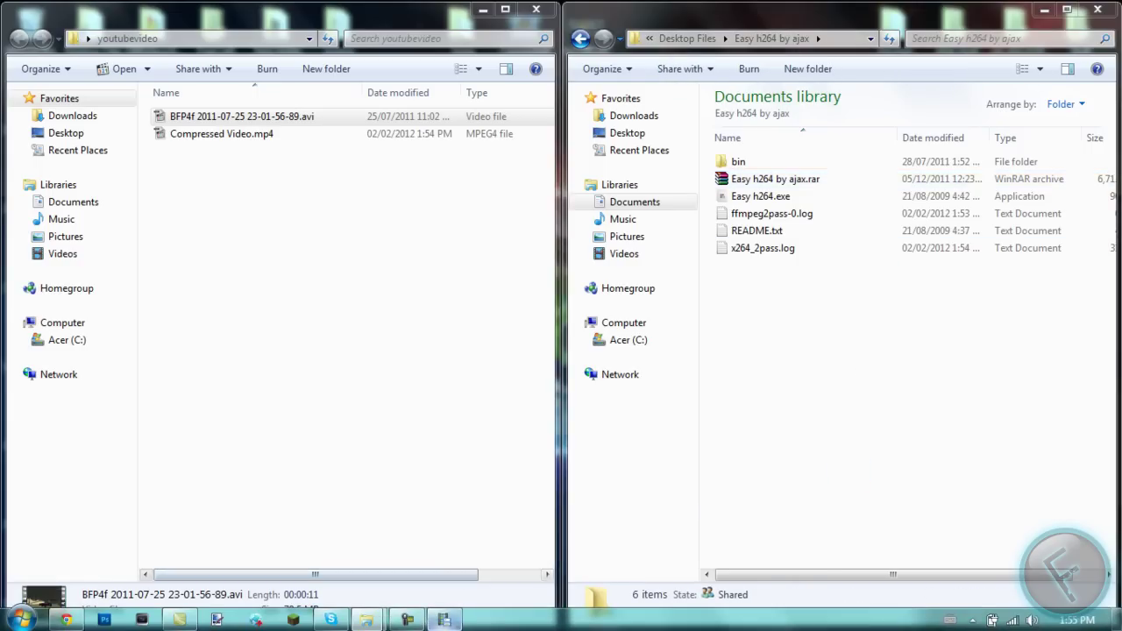
pyautogui.doubleClick(761, 197)
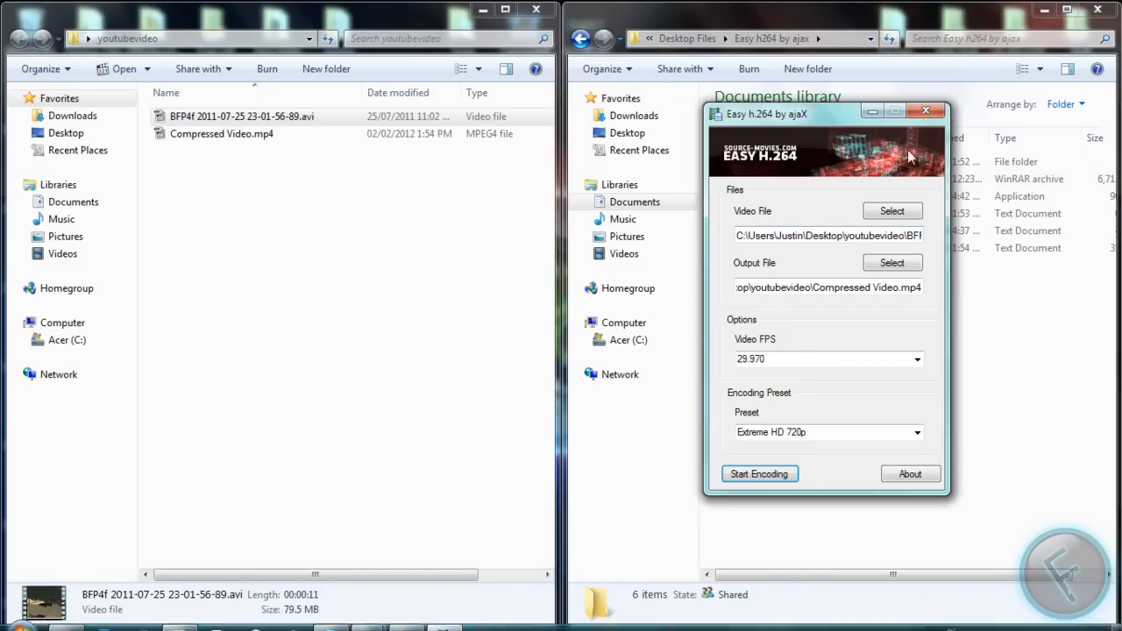
pyautogui.moveTo(491, 556)
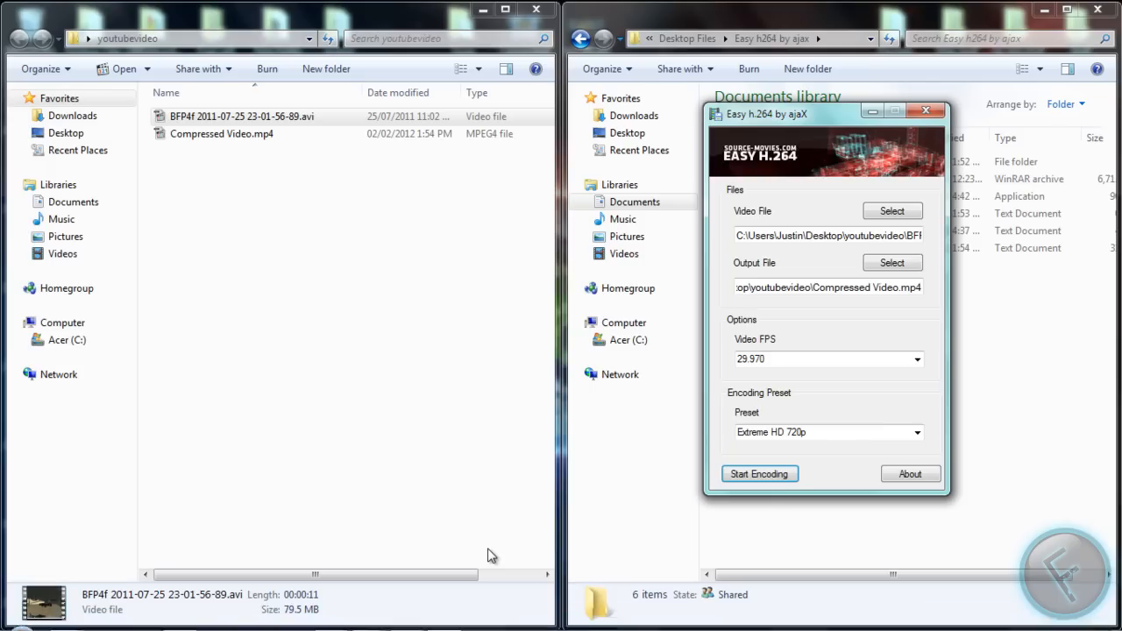